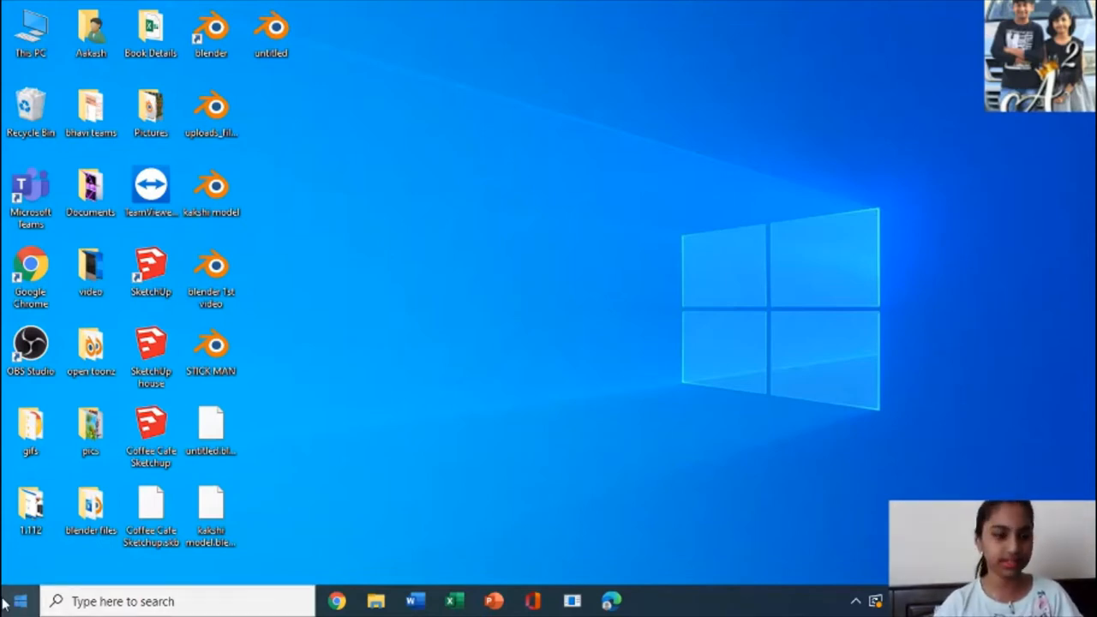
- Open the Start menu and its power options showing Sleep, Shut down and Restart
left_click(11, 601)
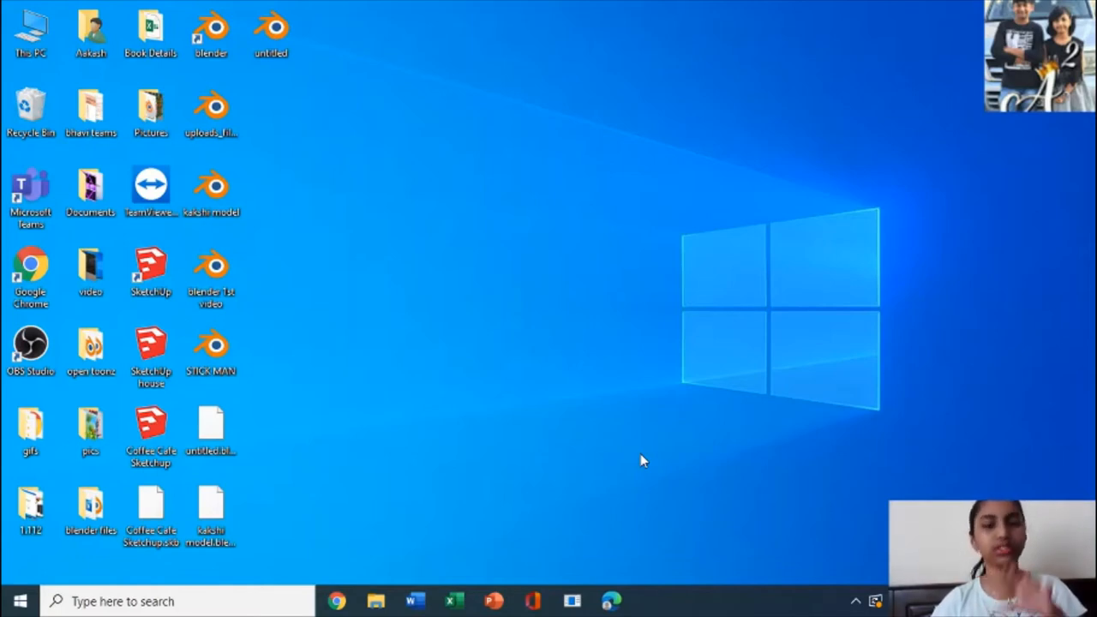
mouse_move(522, 429)
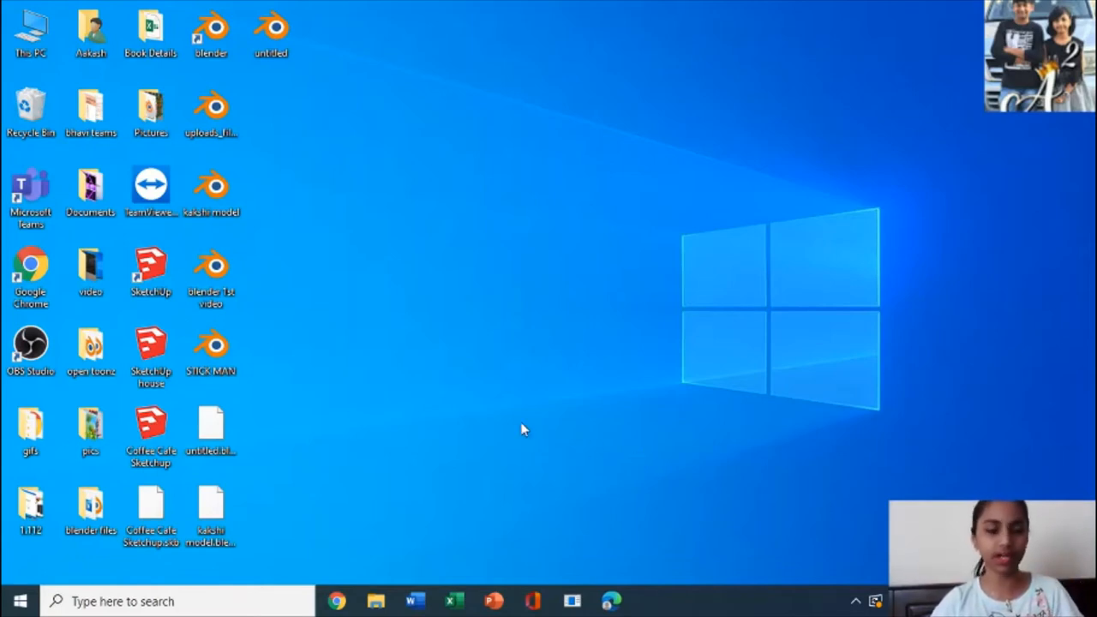
mouse_move(308, 560)
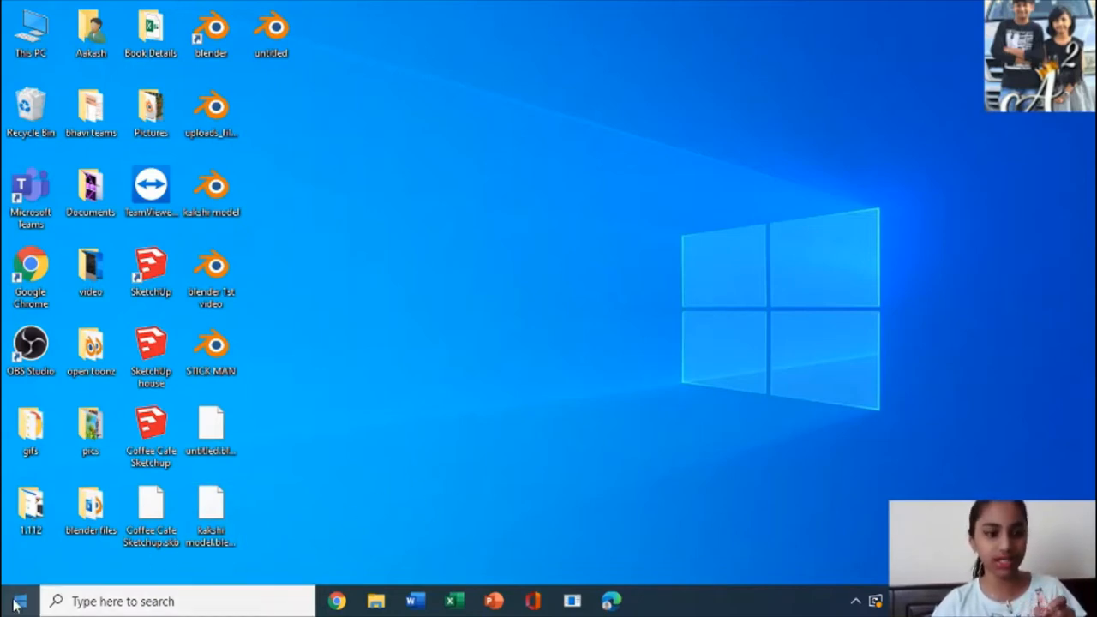
left_click(24, 601)
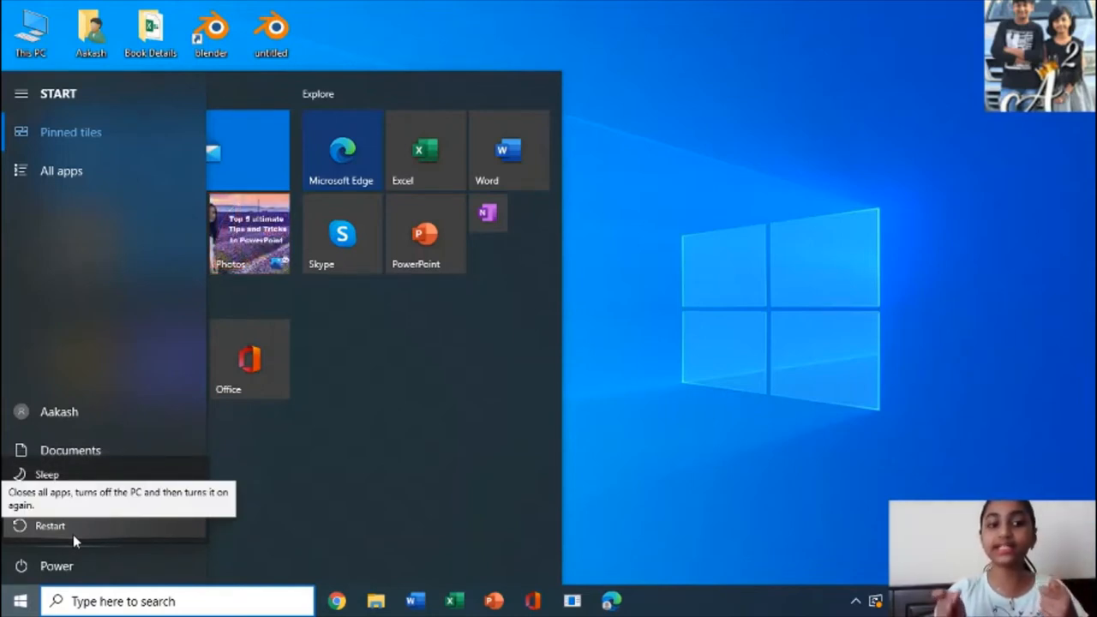
mouse_move(77, 526)
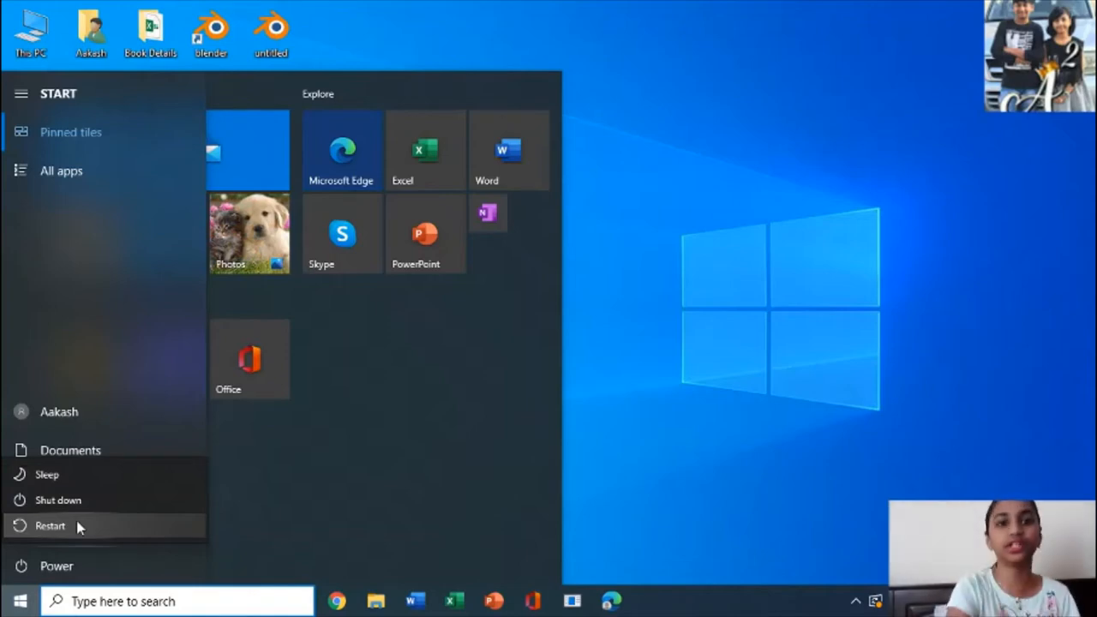
mouse_move(345, 517)
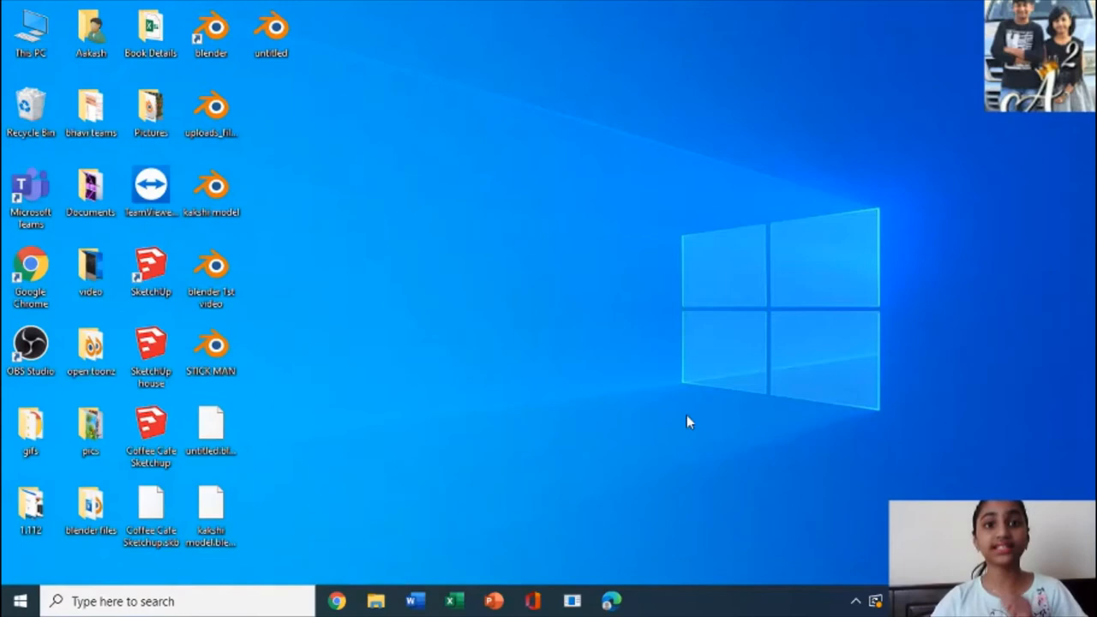
mouse_move(675, 408)
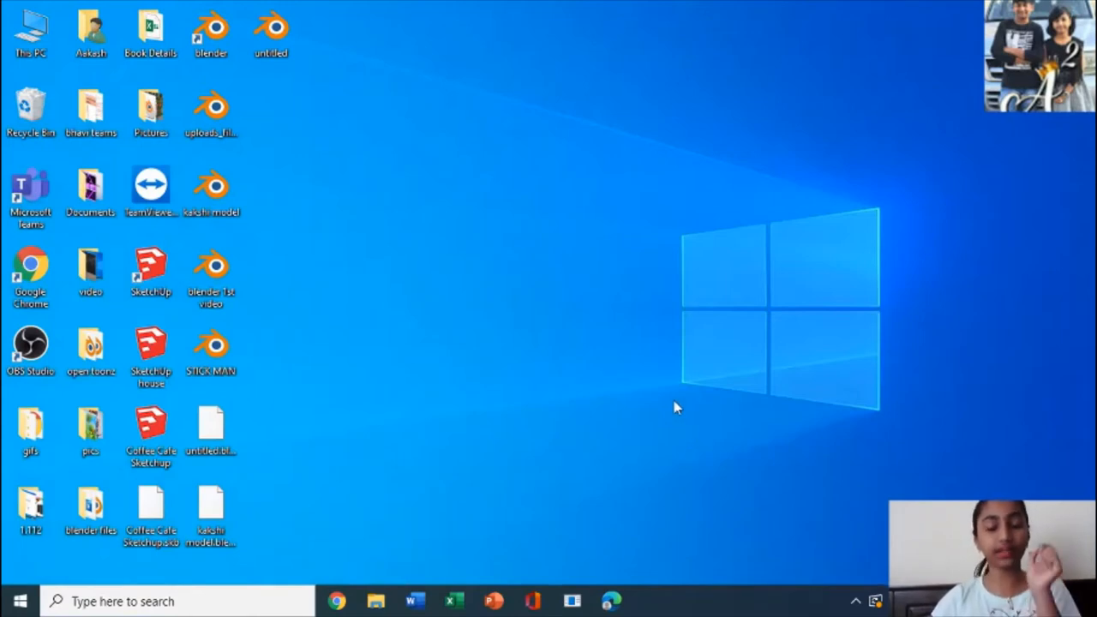
mouse_move(671, 384)
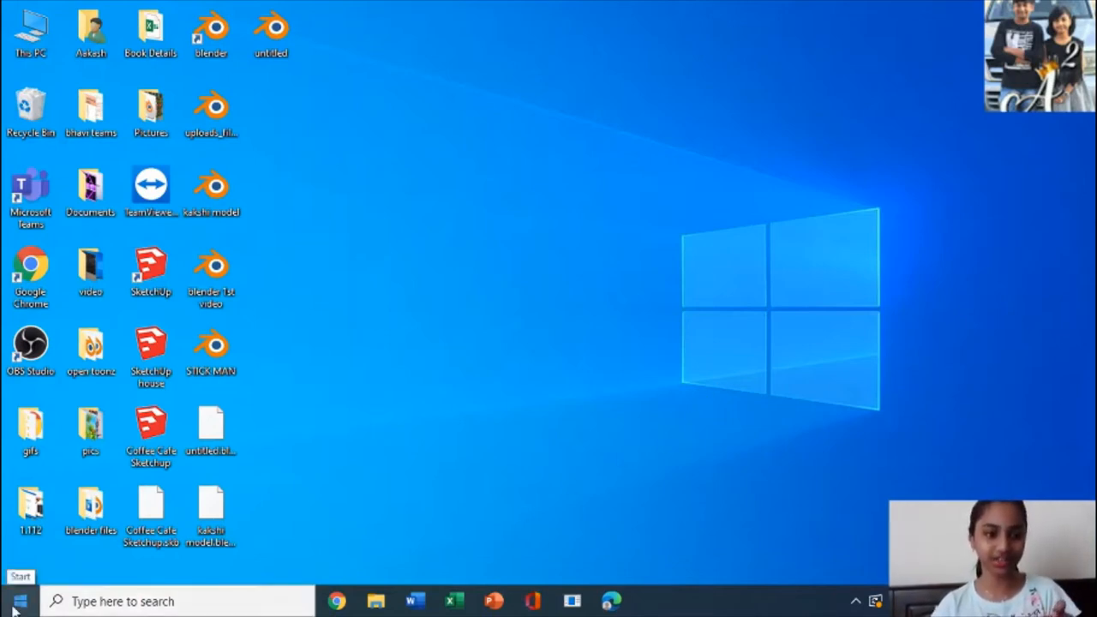
- Open the Start menu to rearrange the pinned tiles
left_click(12, 598)
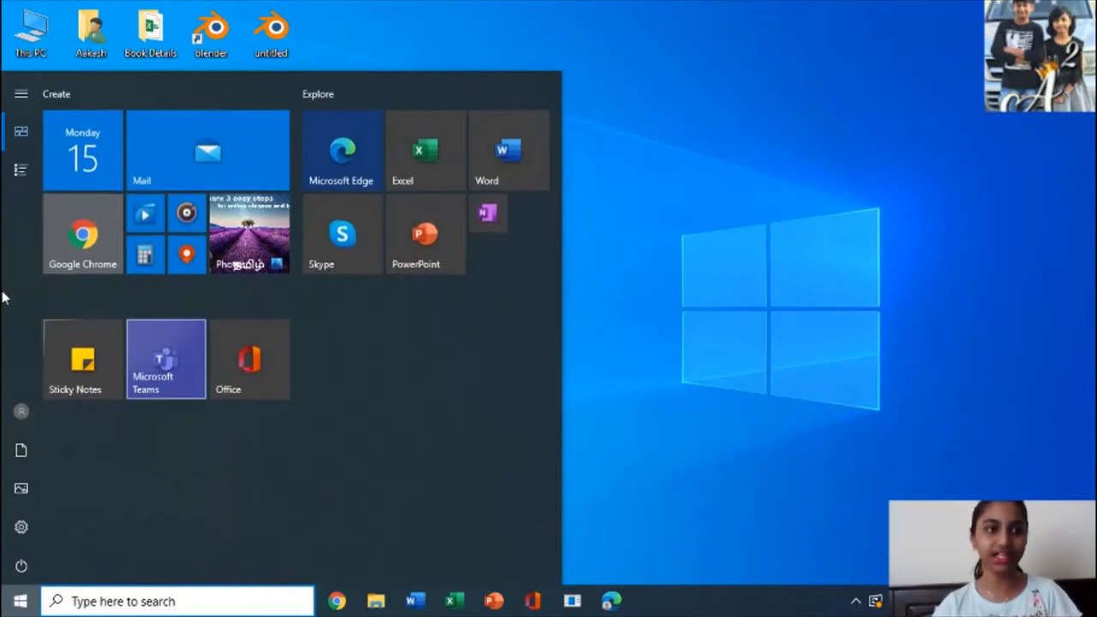
mouse_move(14, 285)
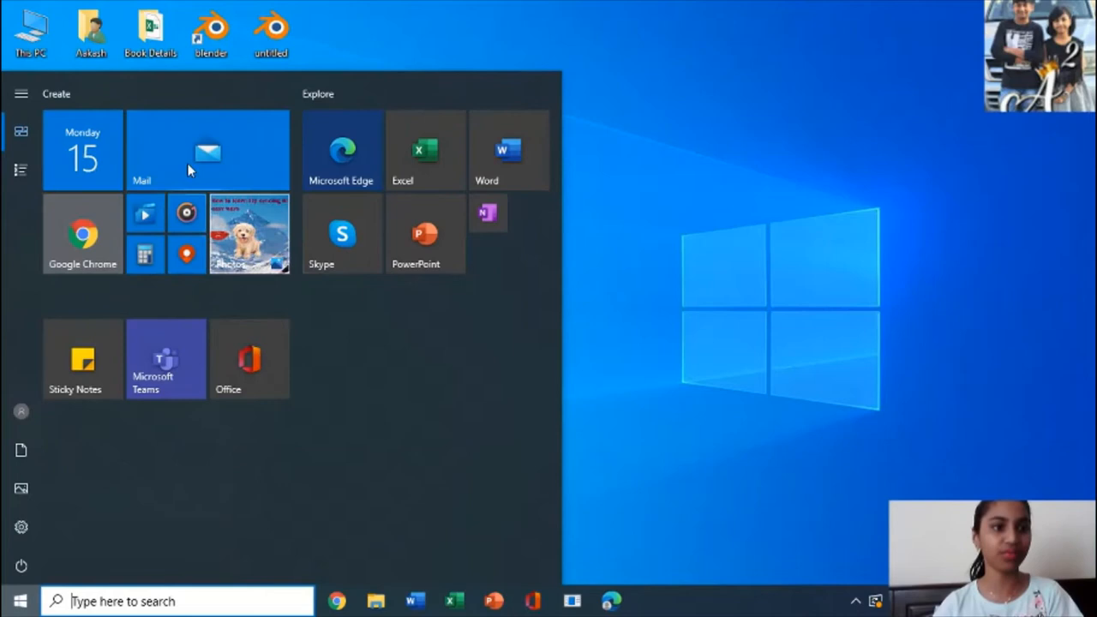
mouse_move(365, 244)
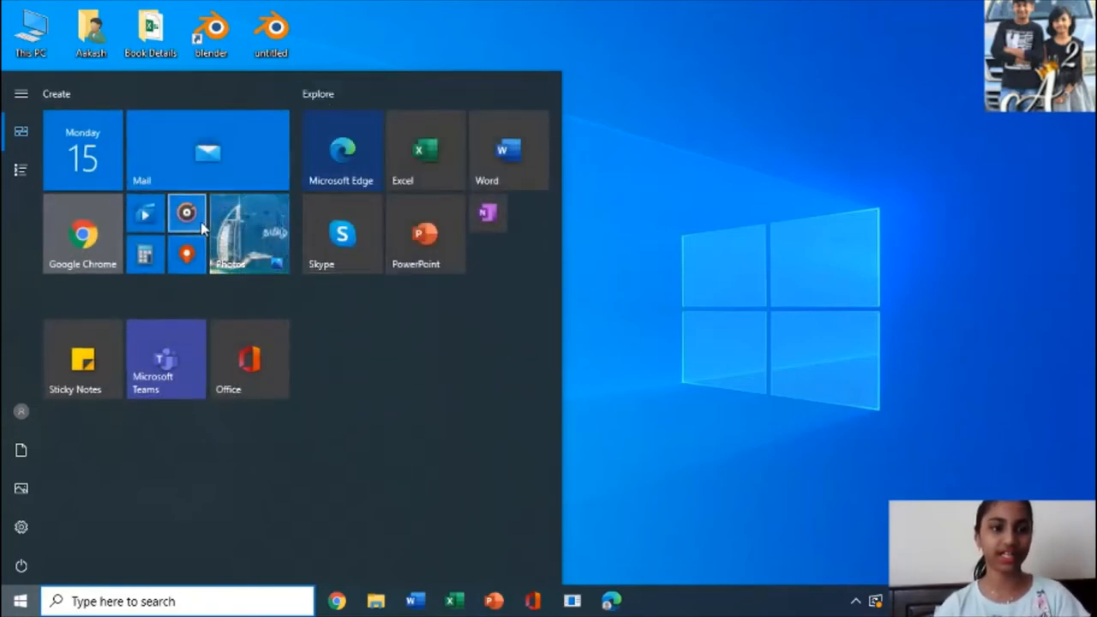
mouse_move(345, 244)
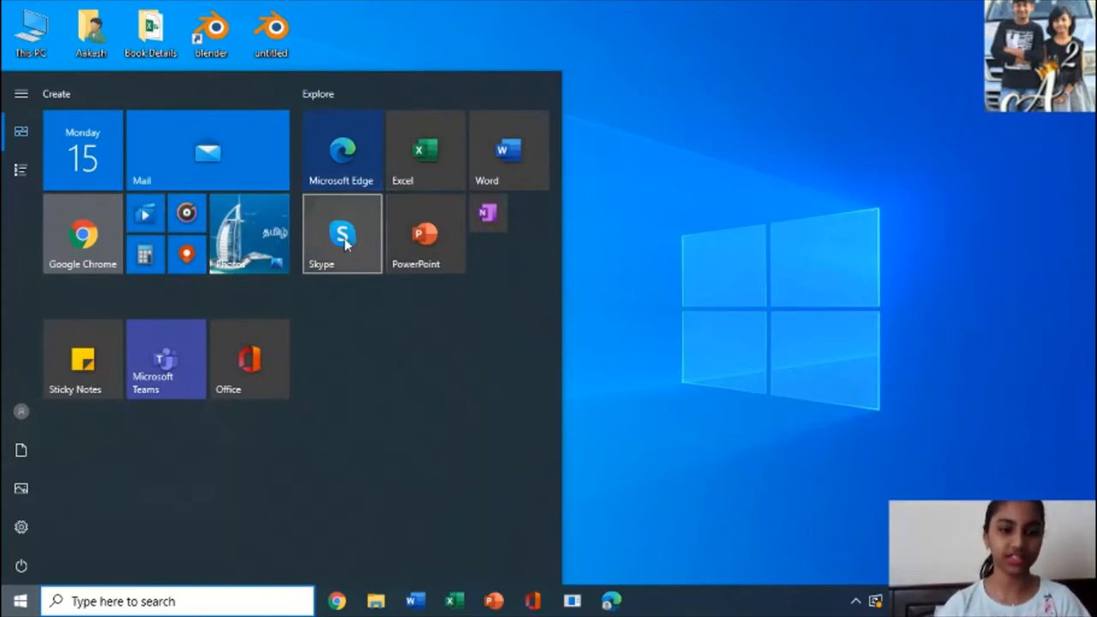
mouse_move(354, 237)
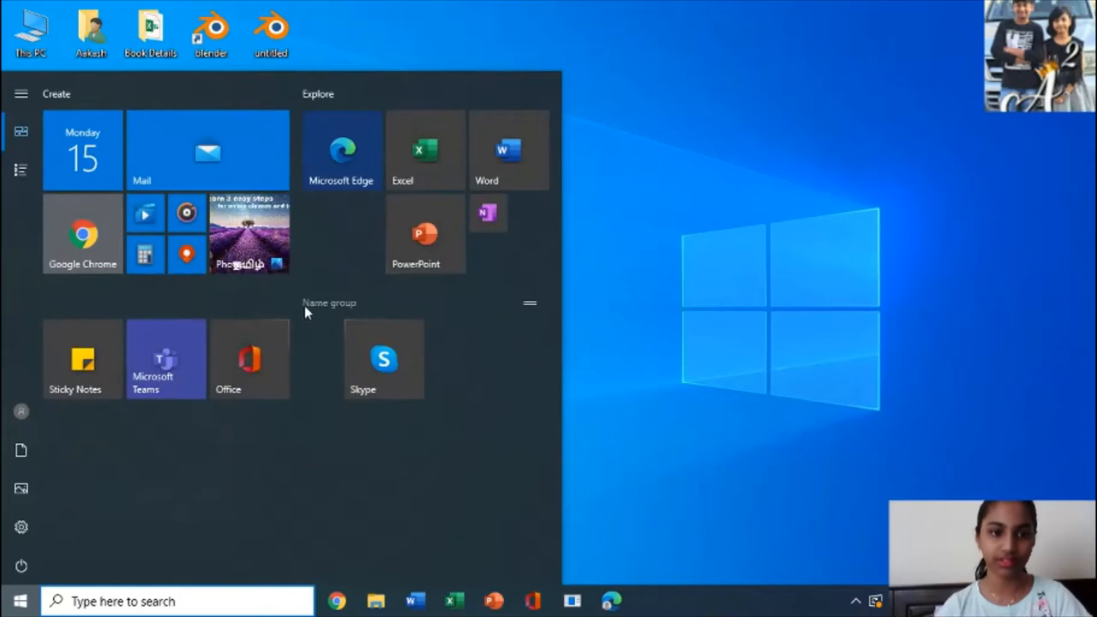
mouse_move(407, 308)
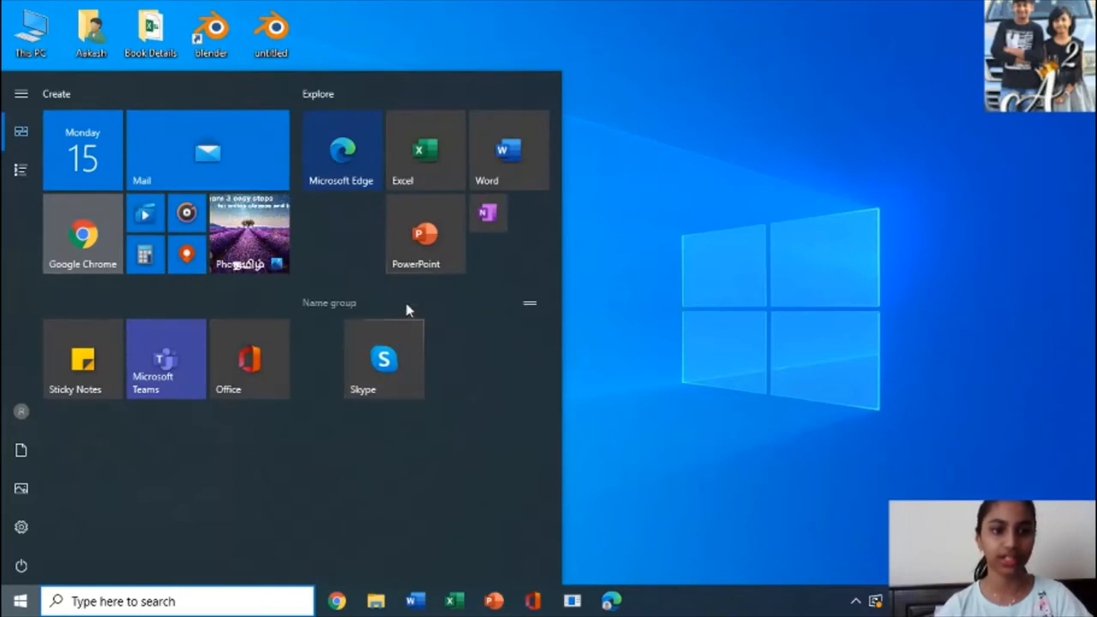
- Name the new tile group 'Skype'
left_click(330, 302)
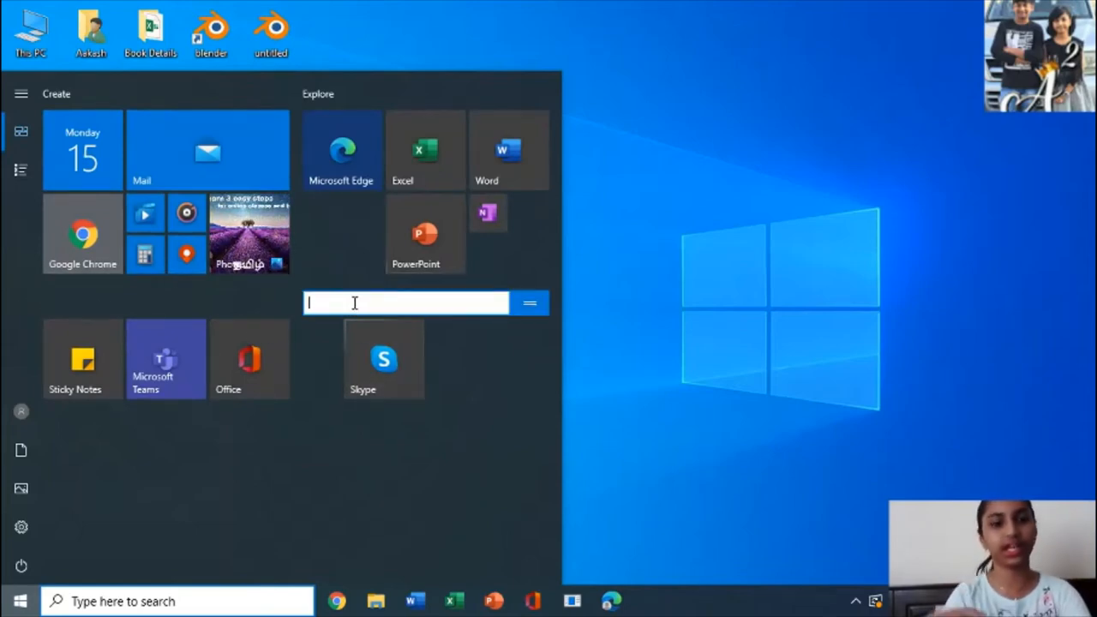
type("s")
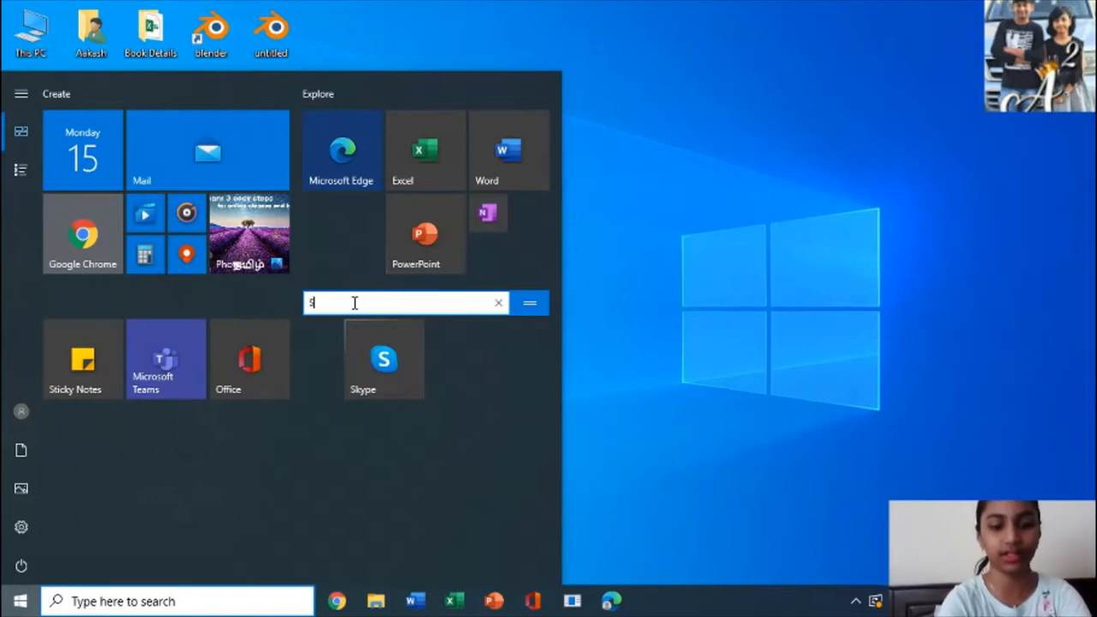
type("kyp")
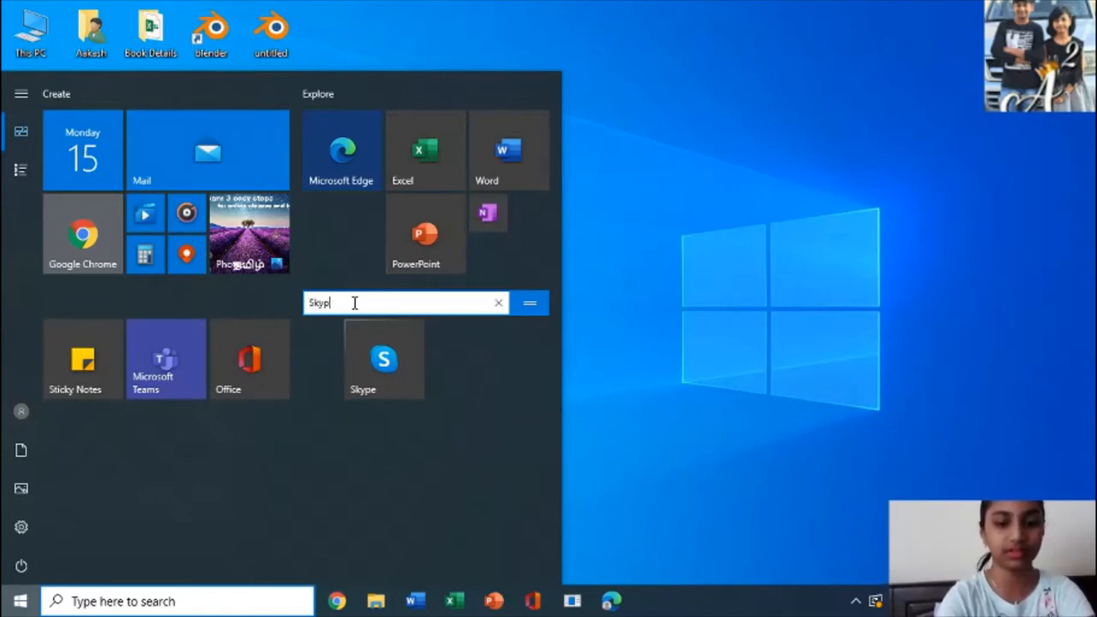
type("e")
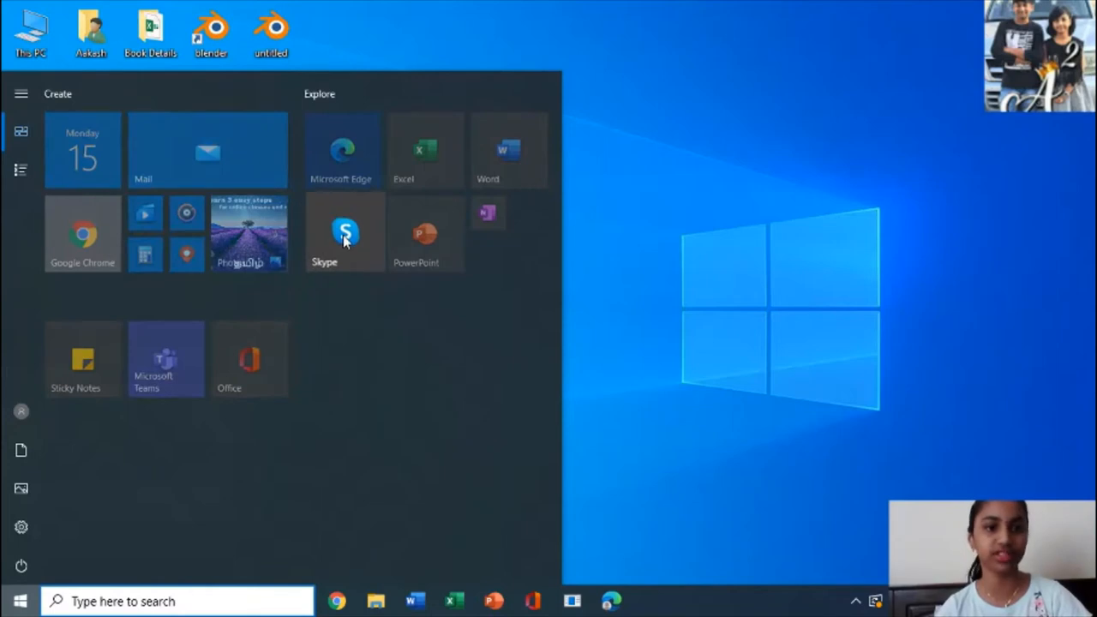
mouse_move(475, 334)
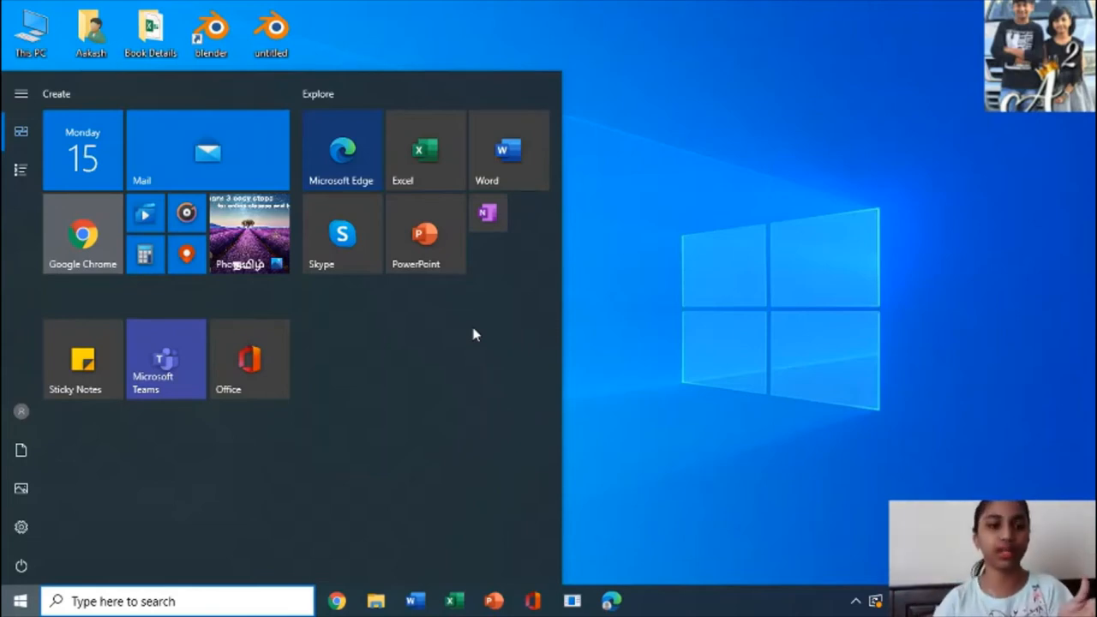
mouse_move(342, 238)
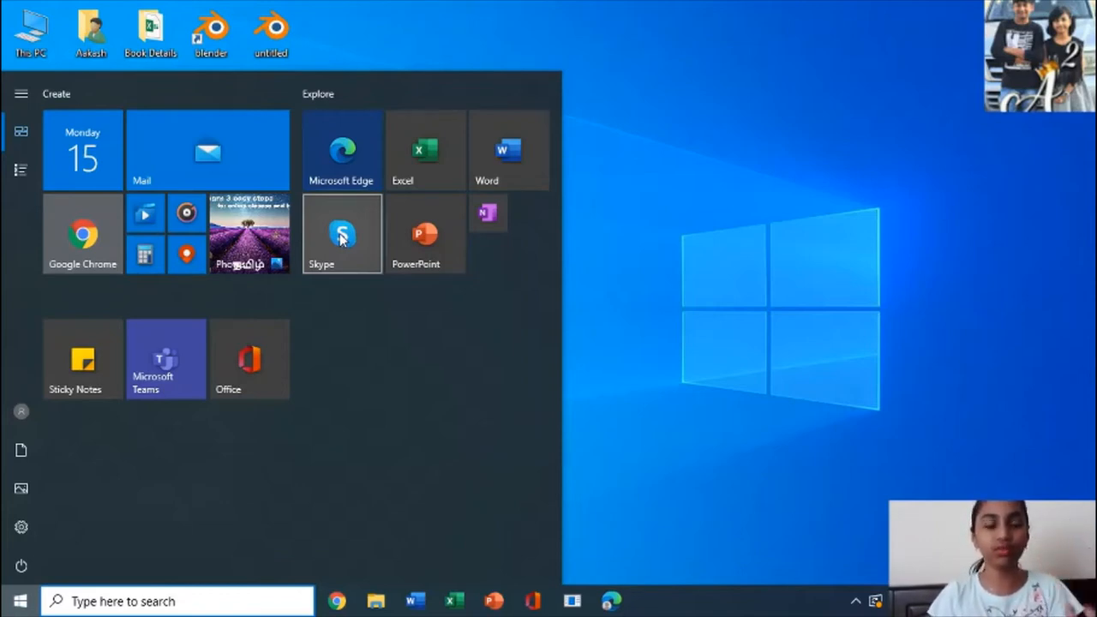
mouse_move(362, 270)
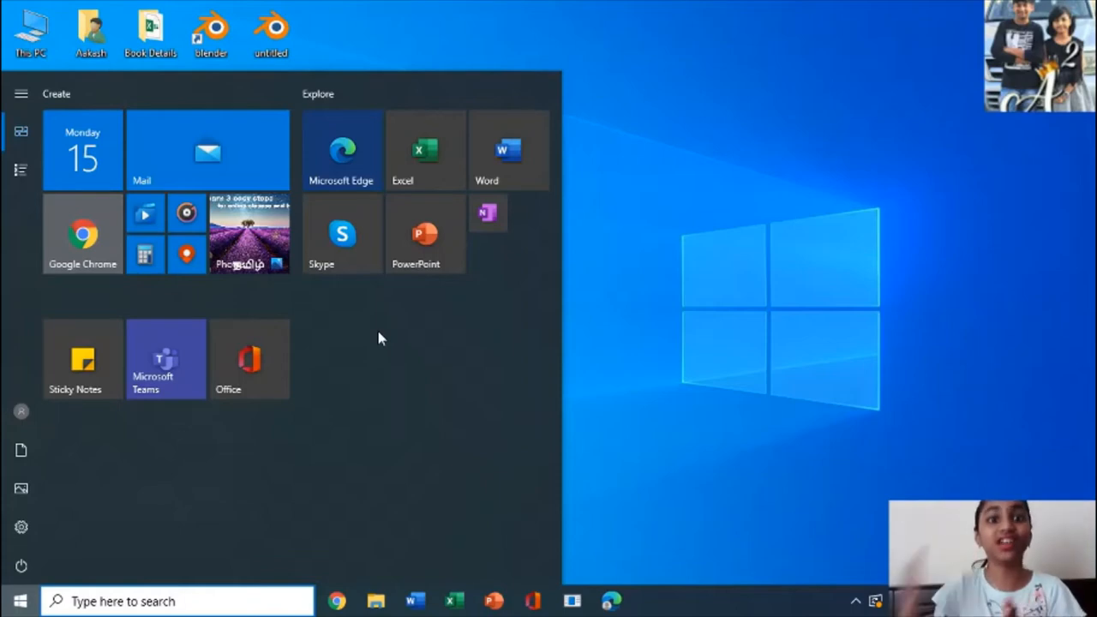
mouse_move(488, 321)
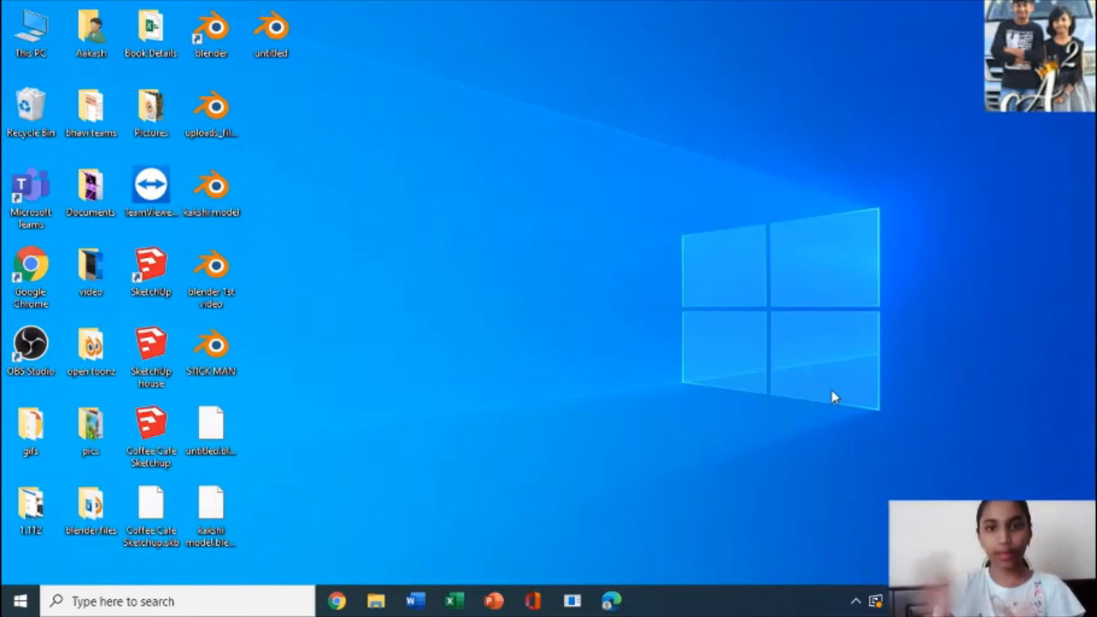
mouse_move(955, 414)
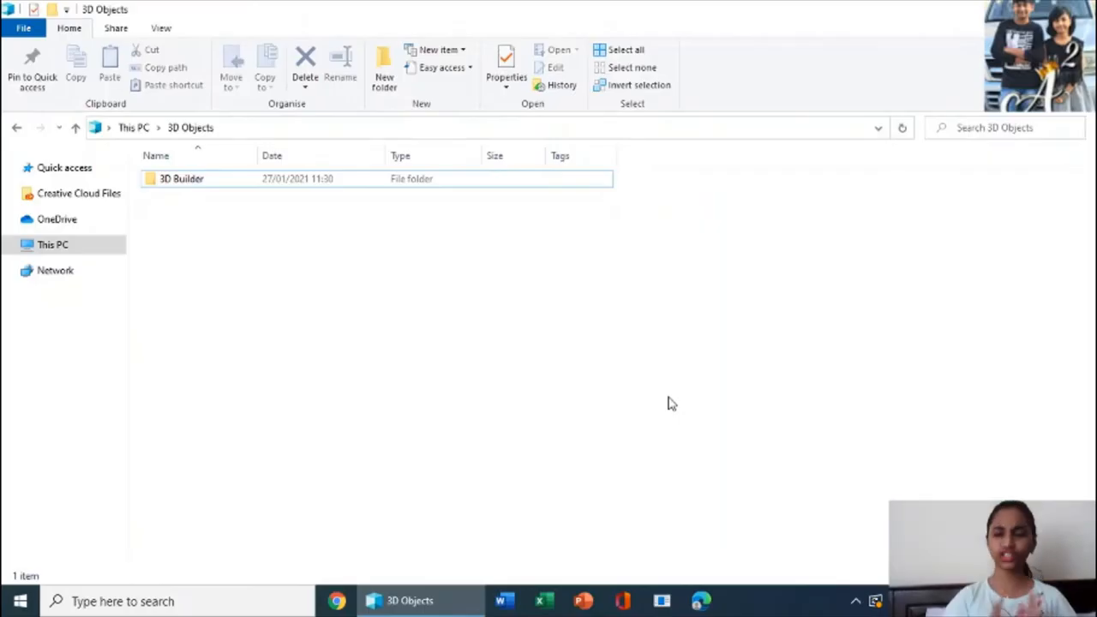
mouse_move(617, 351)
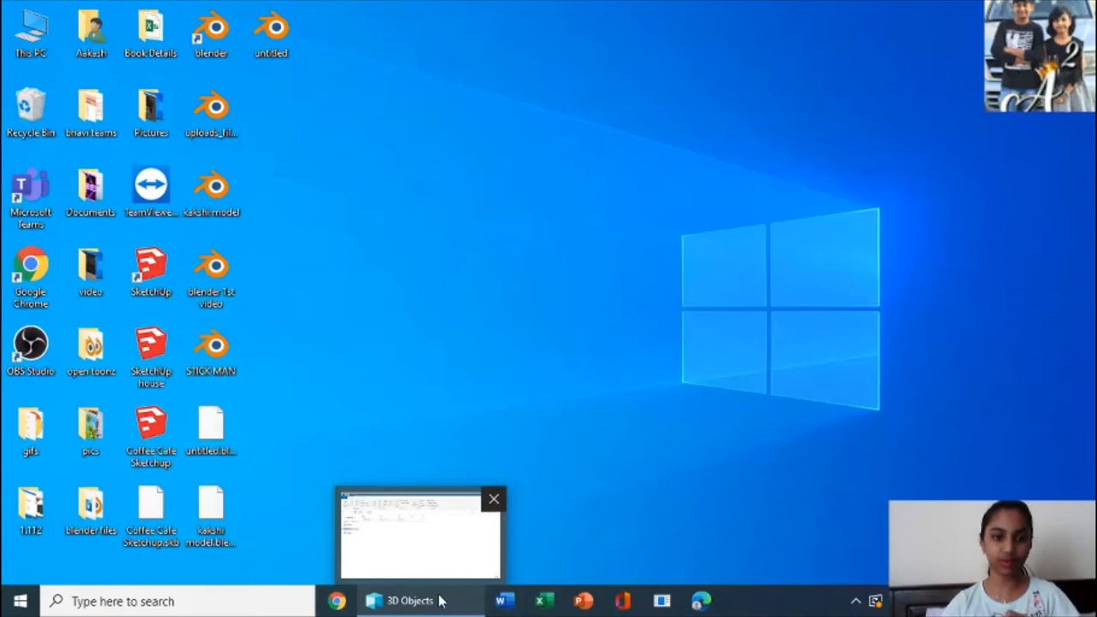
- Restore the 3D Objects window and tick Hidden items on the View tab
left_click(411, 600)
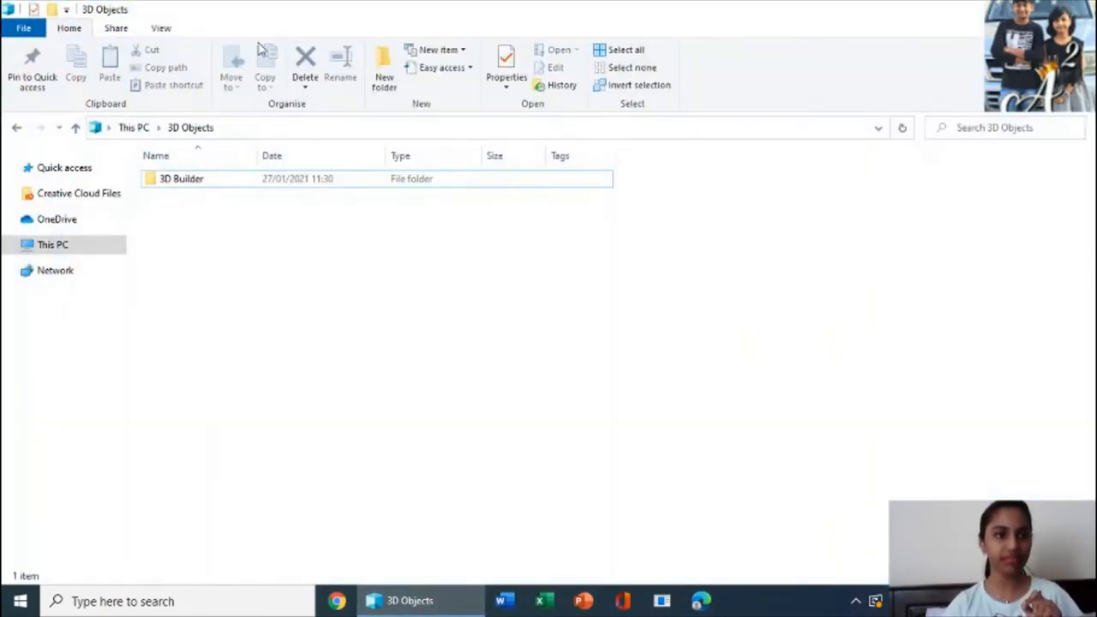
left_click(161, 28)
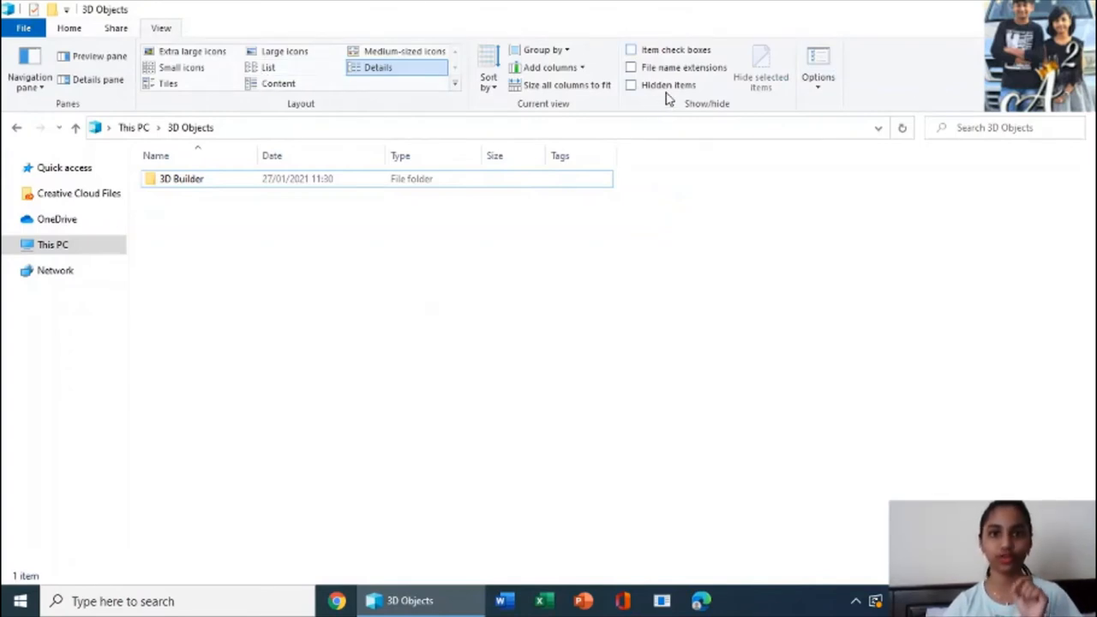
mouse_move(632, 84)
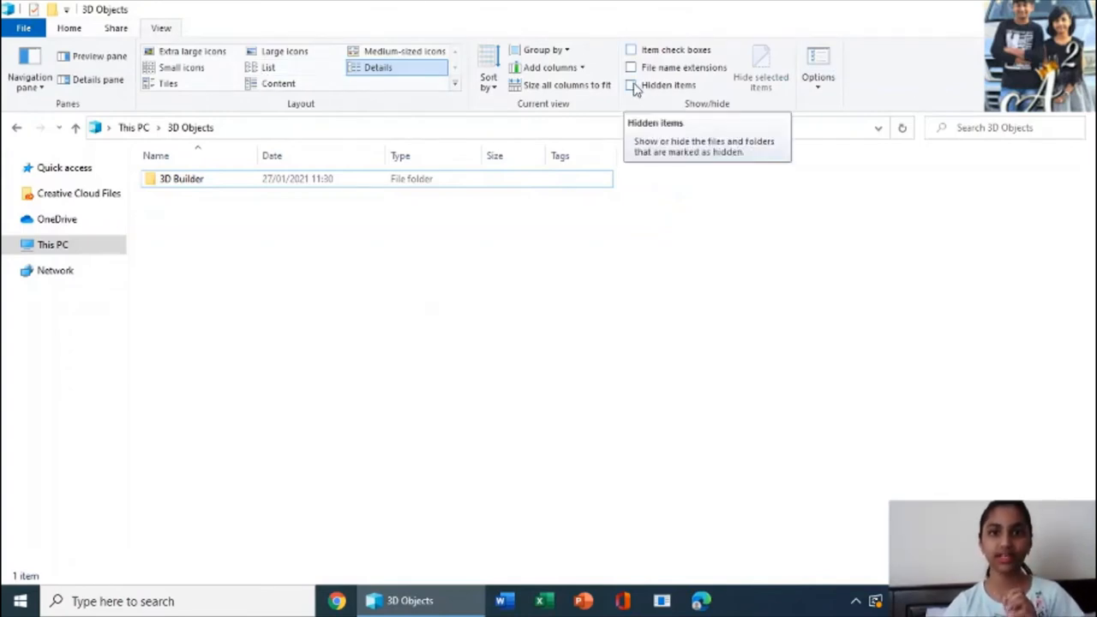
left_click(631, 85)
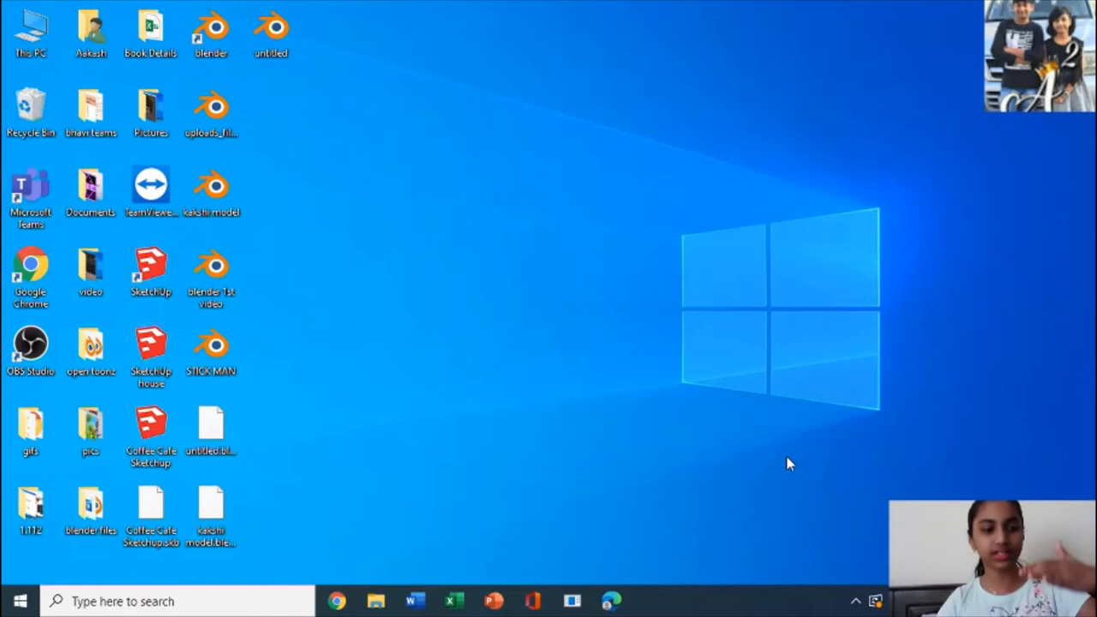
mouse_move(794, 337)
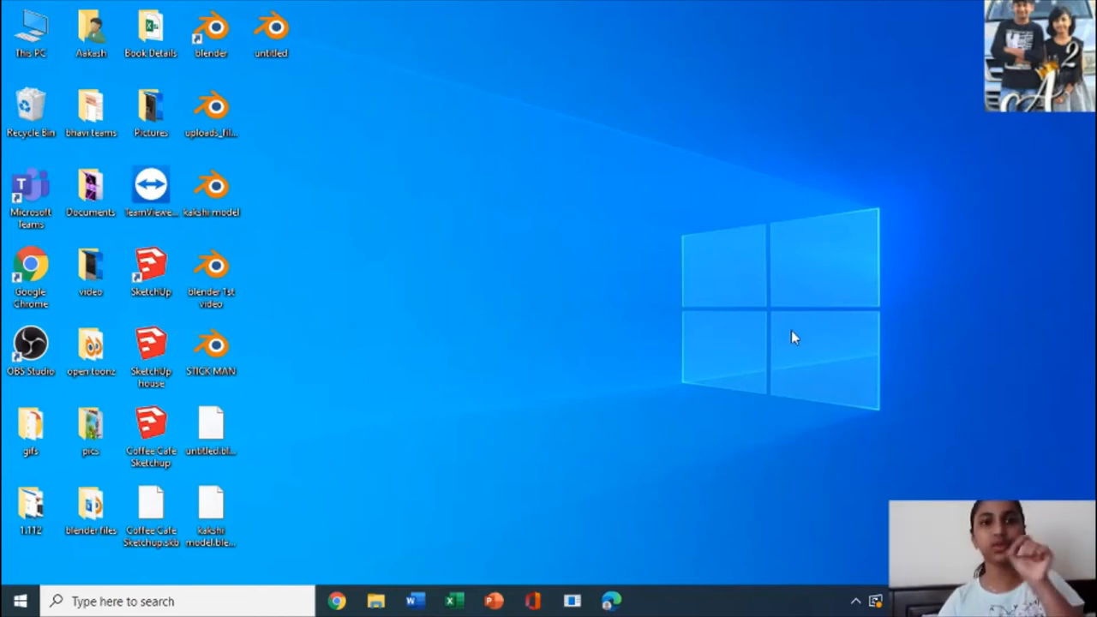
mouse_move(713, 377)
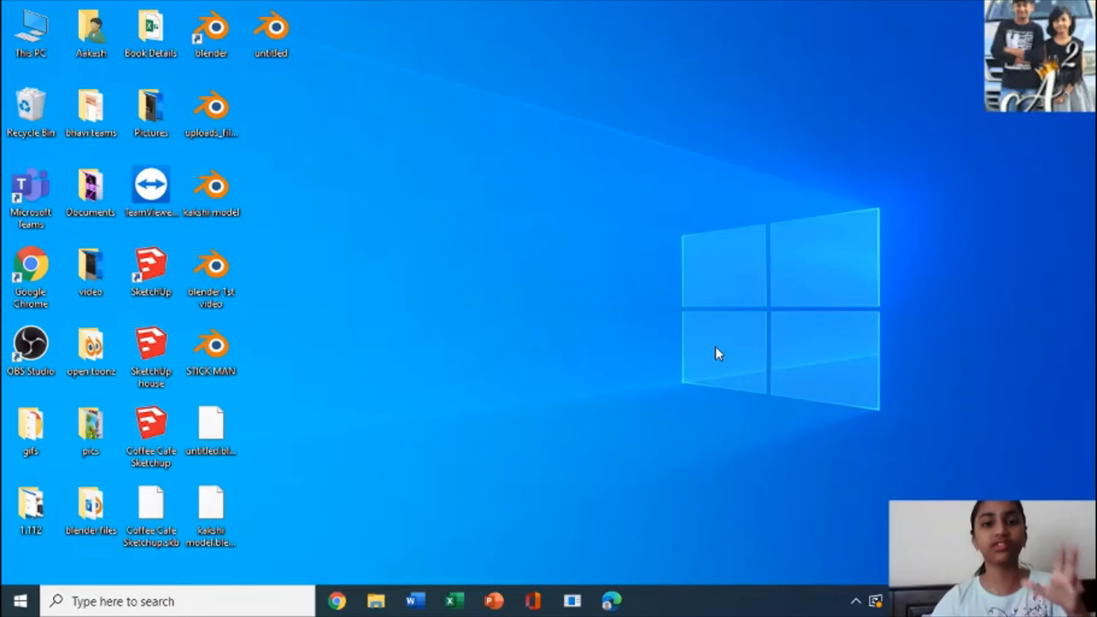
mouse_move(619, 293)
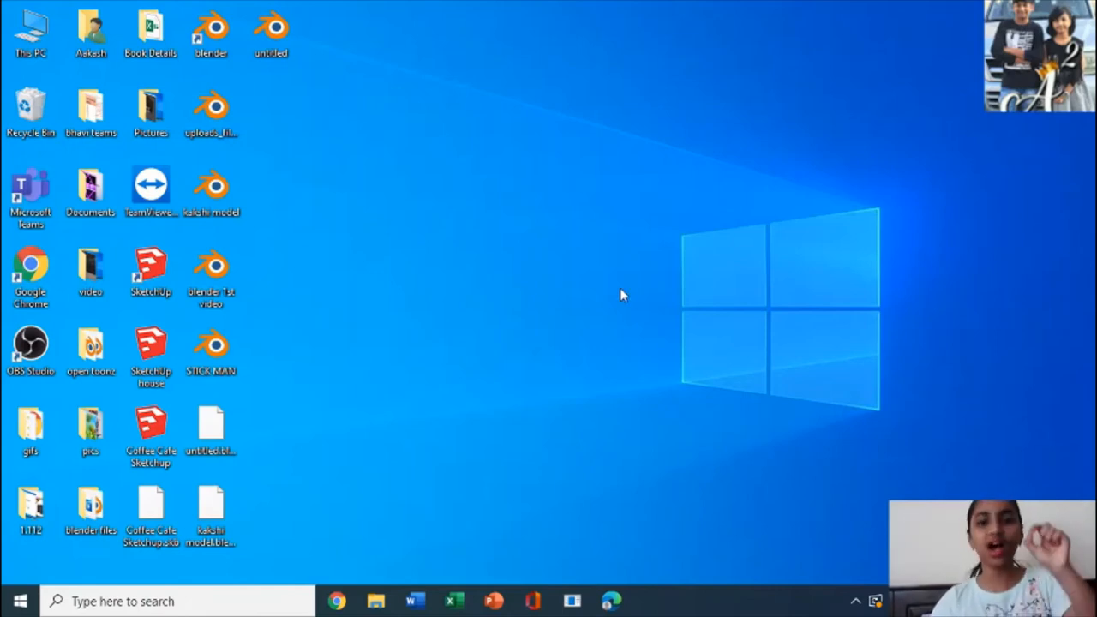
mouse_move(661, 329)
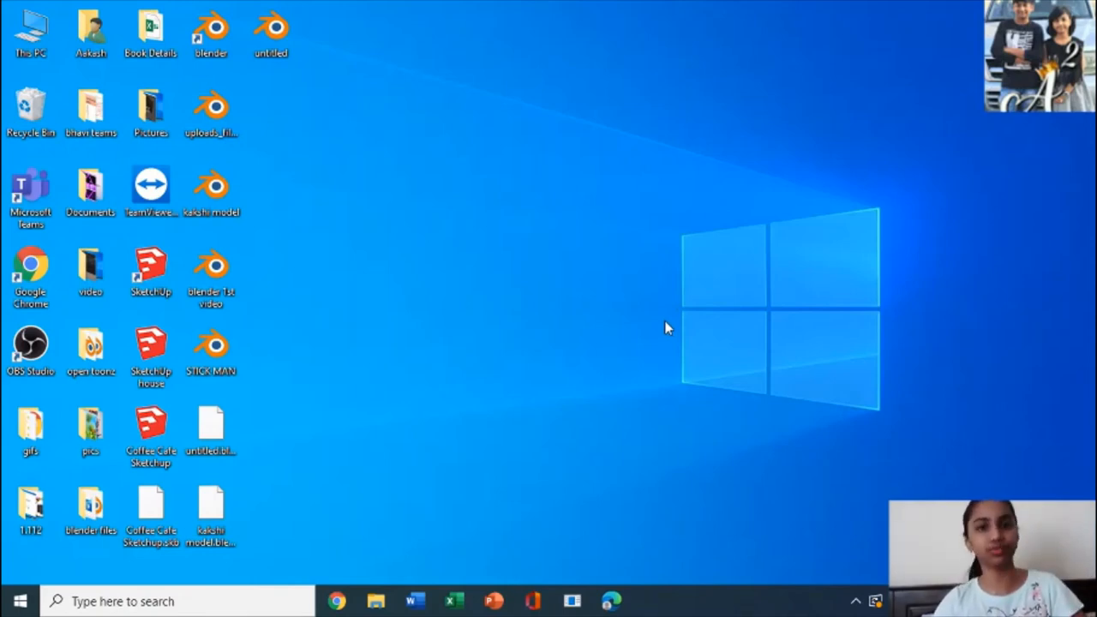
mouse_move(857, 349)
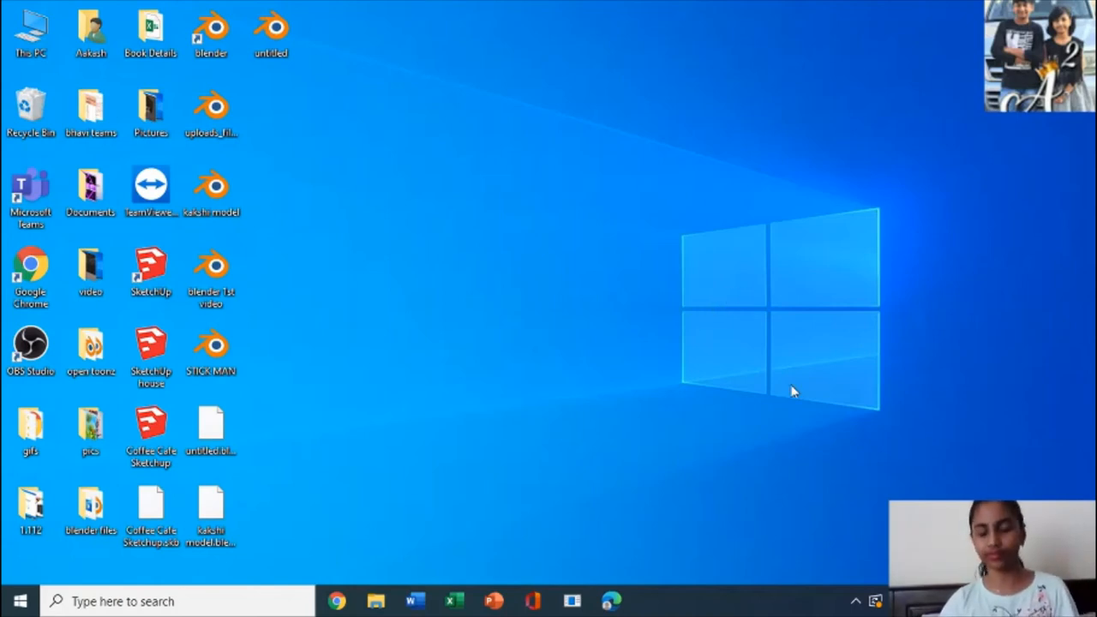
mouse_move(916, 429)
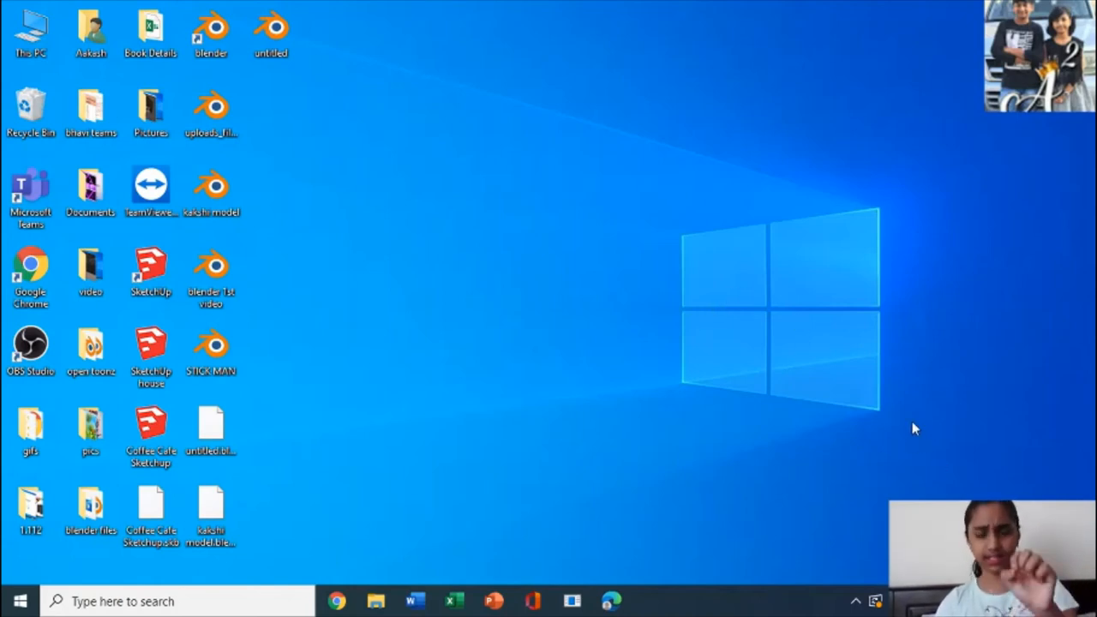
mouse_move(915, 408)
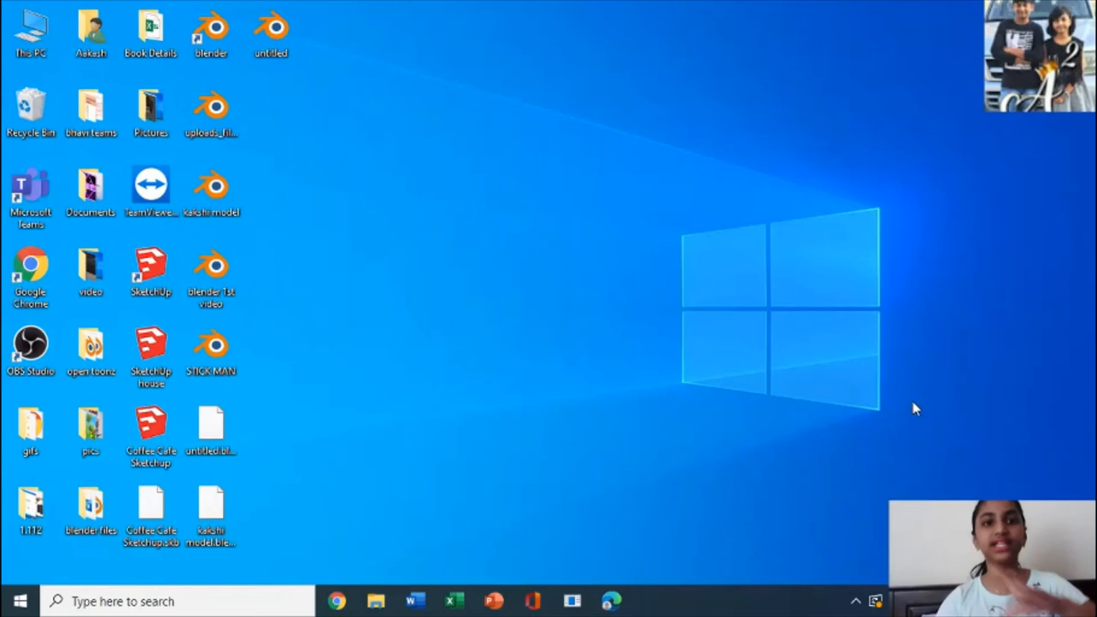
mouse_move(859, 480)
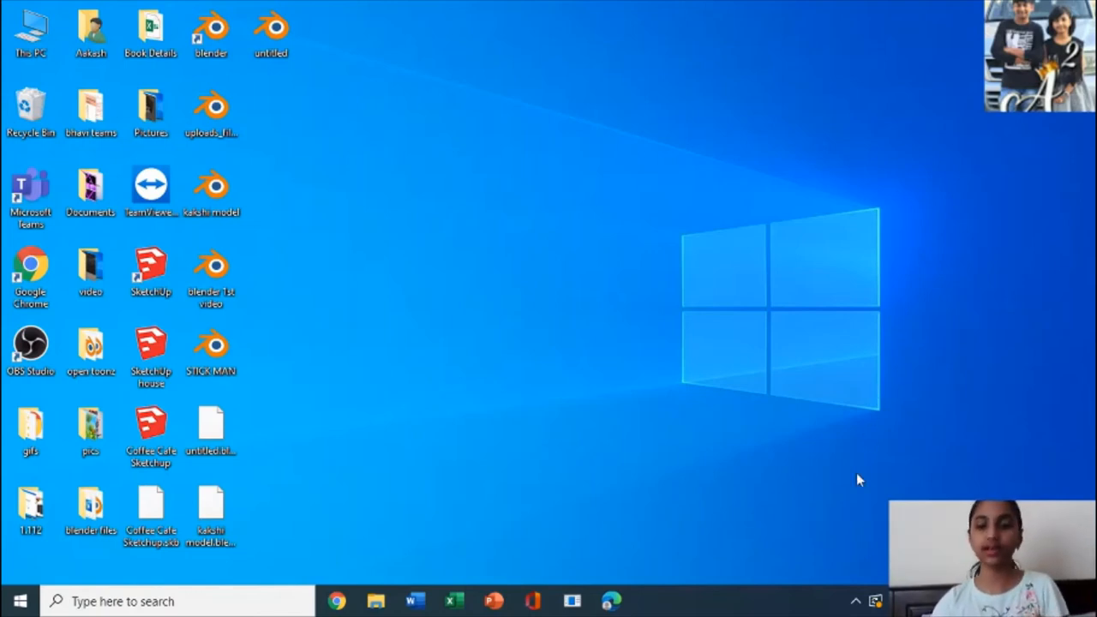
mouse_move(838, 360)
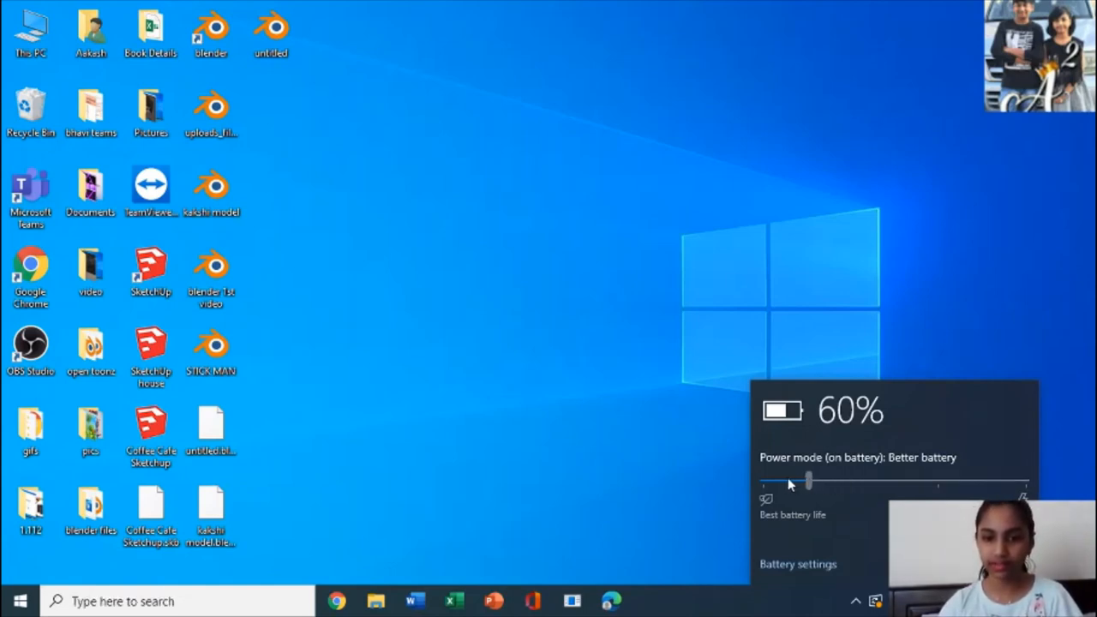
- Slide power mode to Battery saver, briefly to Better battery, back, then close the flyout
left_click_drag(808, 482, 763, 482)
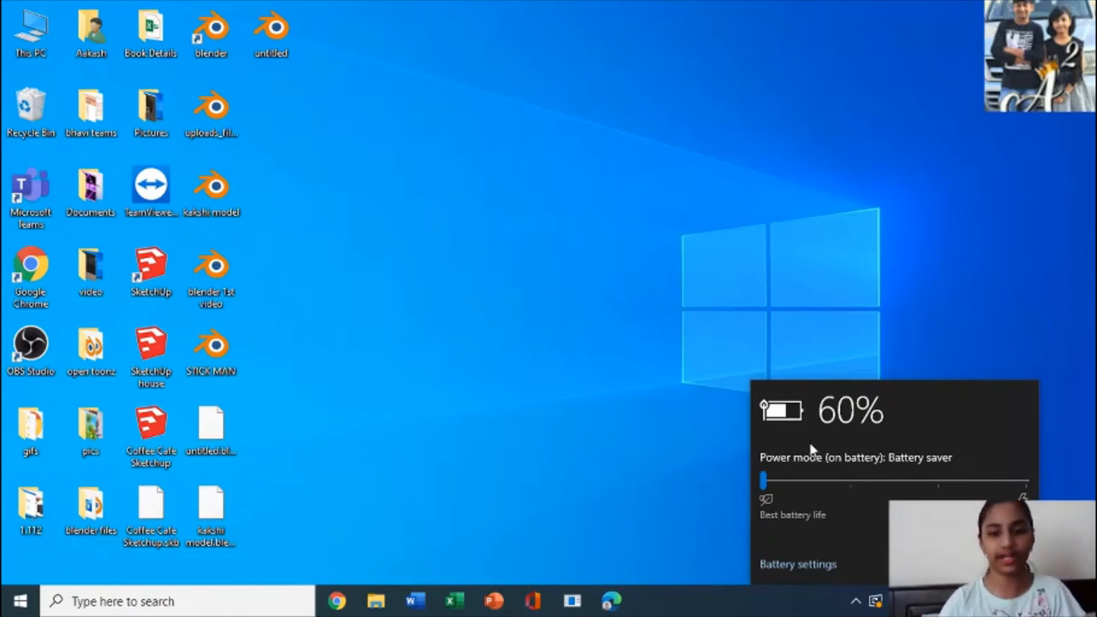
left_click_drag(763, 480, 832, 480)
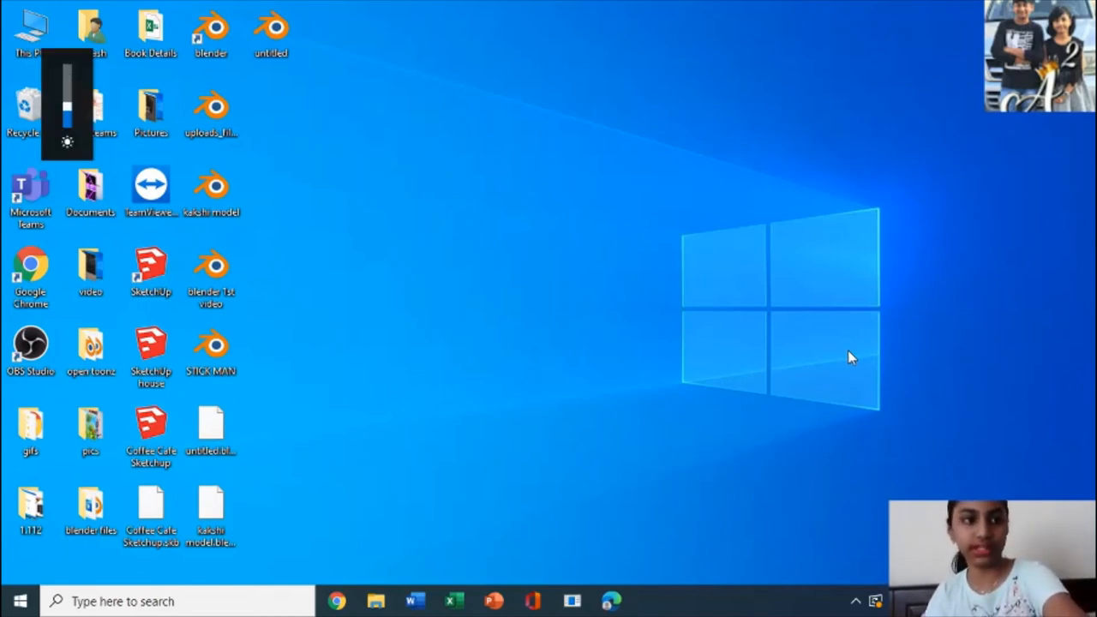
mouse_move(585, 349)
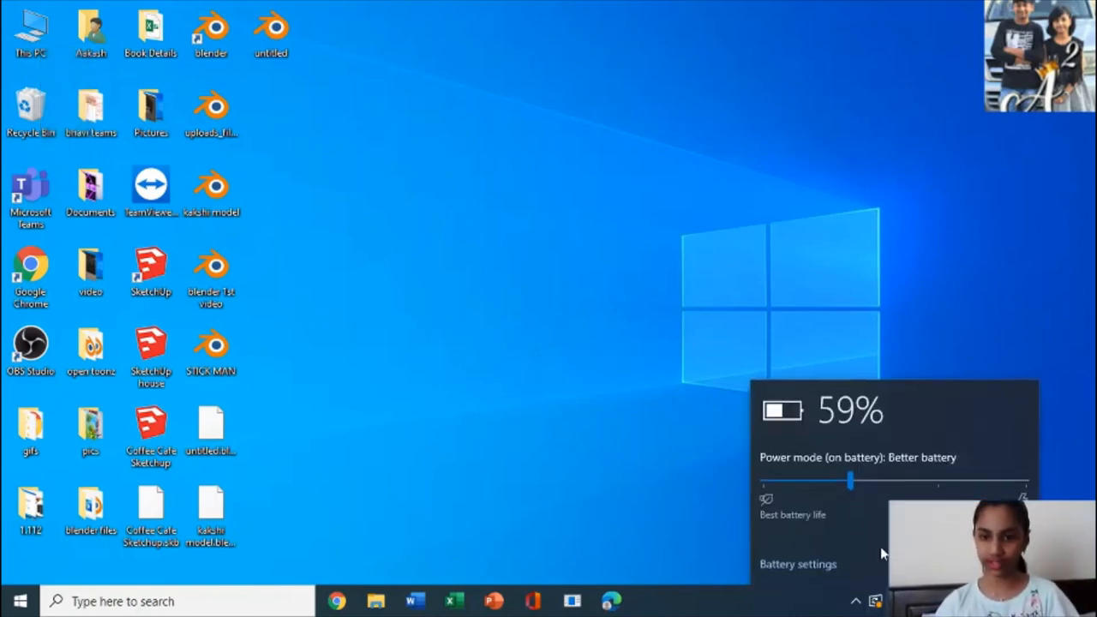
left_click_drag(850, 482, 762, 482)
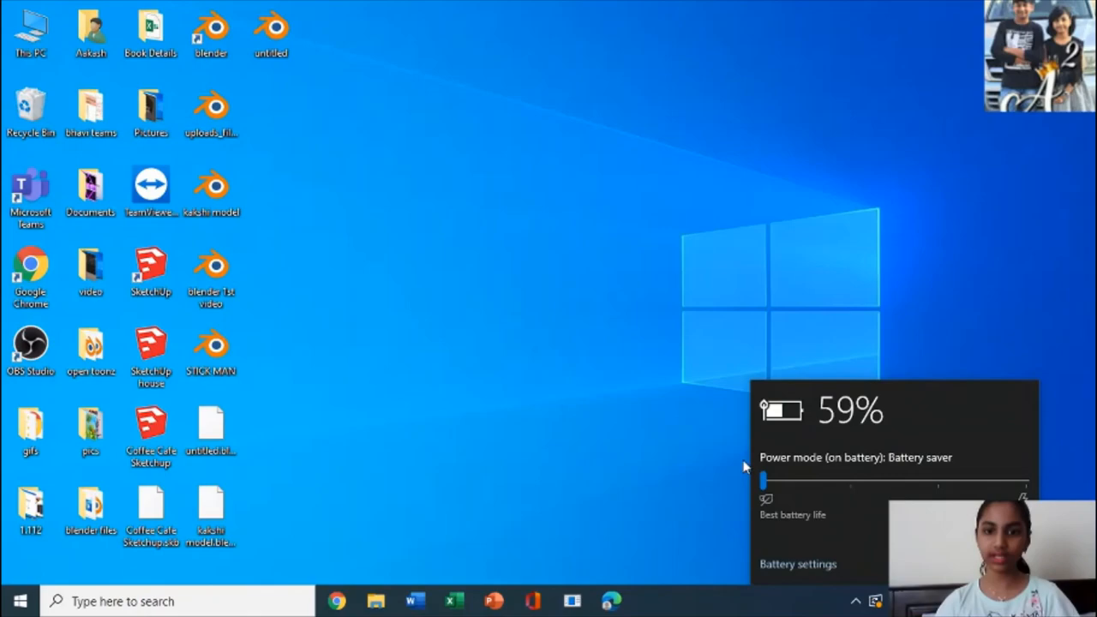
left_click(630, 439)
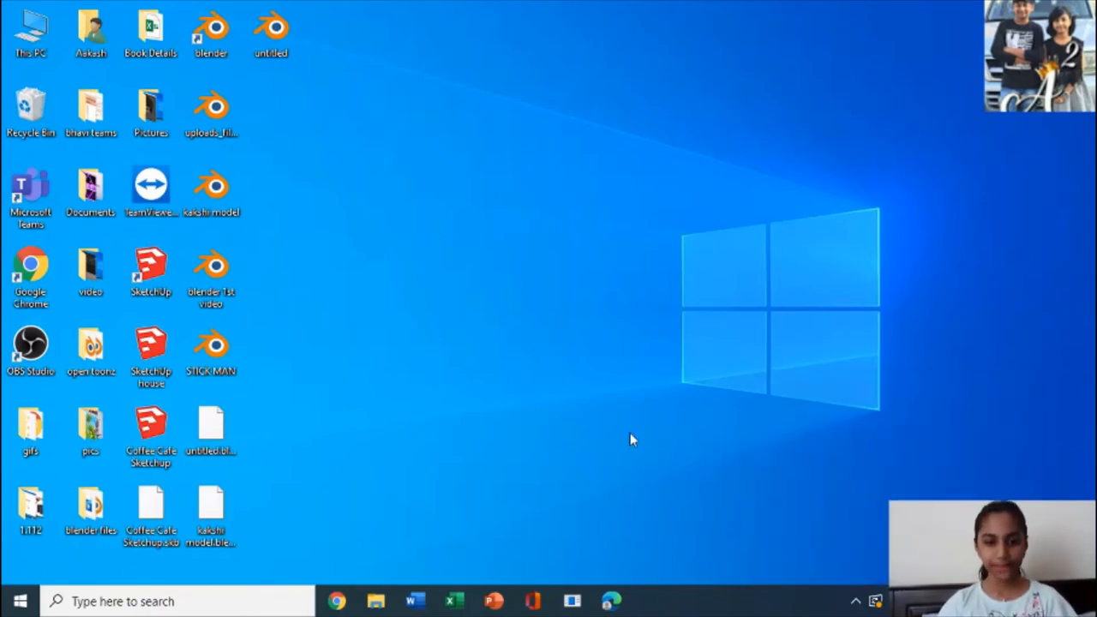
mouse_move(900, 412)
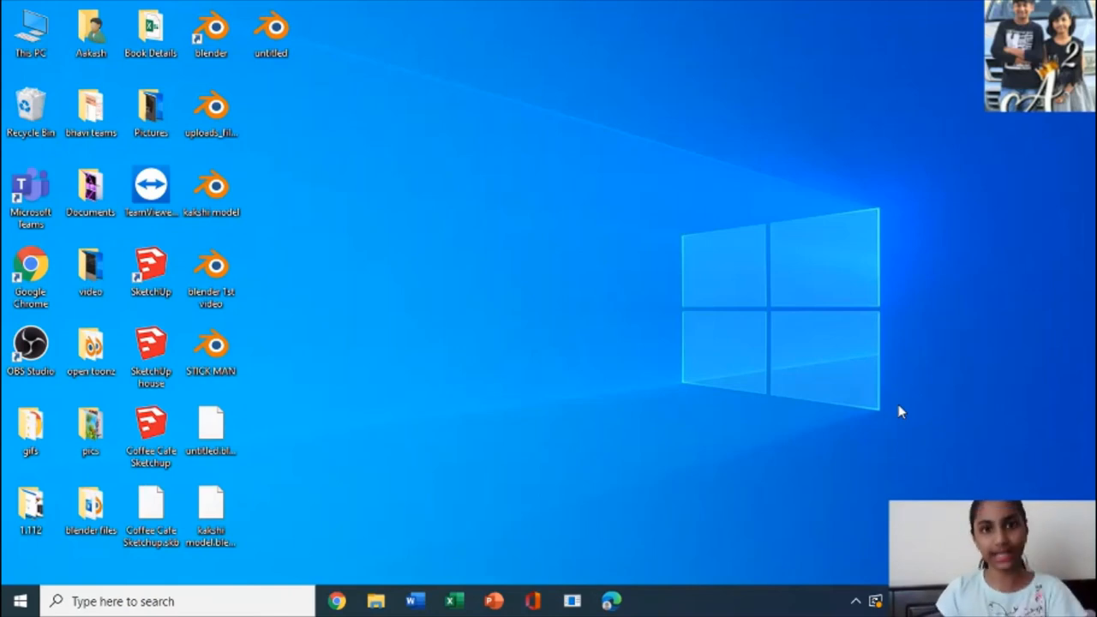
mouse_move(983, 354)
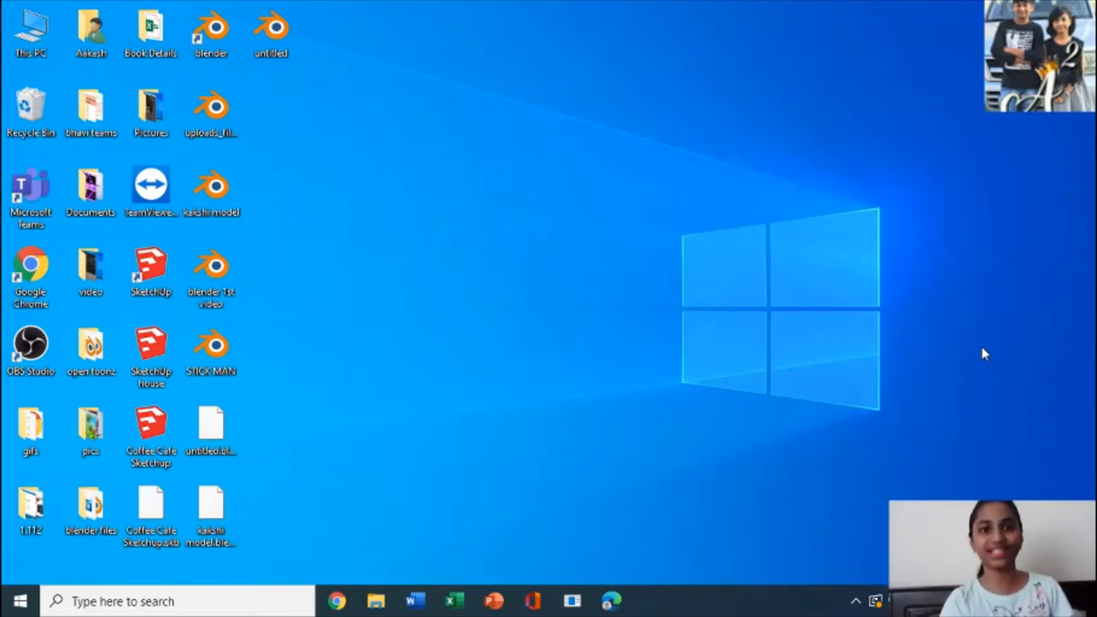